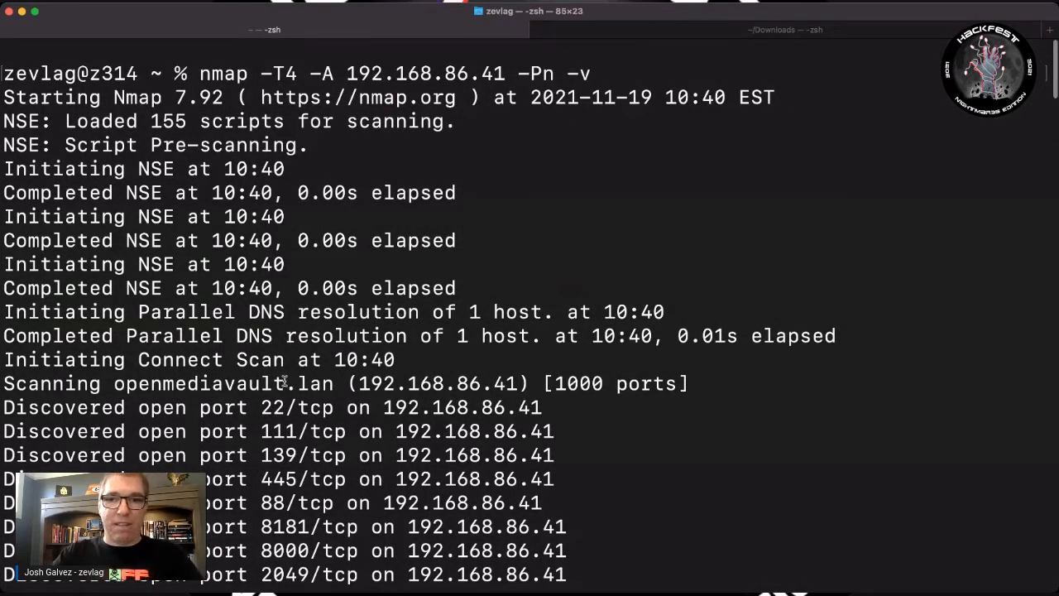
Scroll the nmap output of 192.168.86.41 as eleven open ports and service detection finish.
scroll(down, 3)
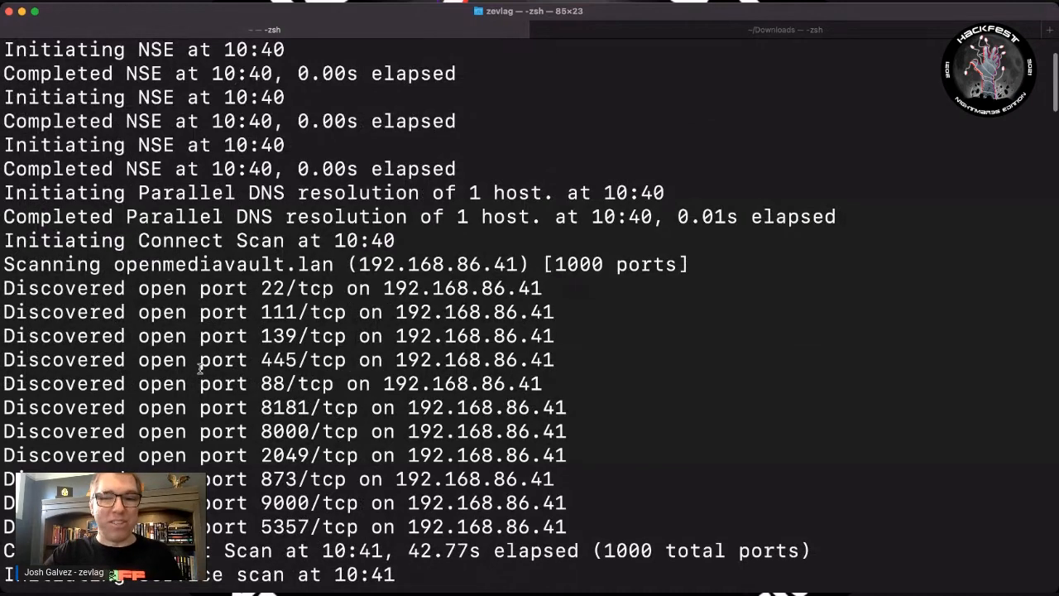
scroll(down, 3)
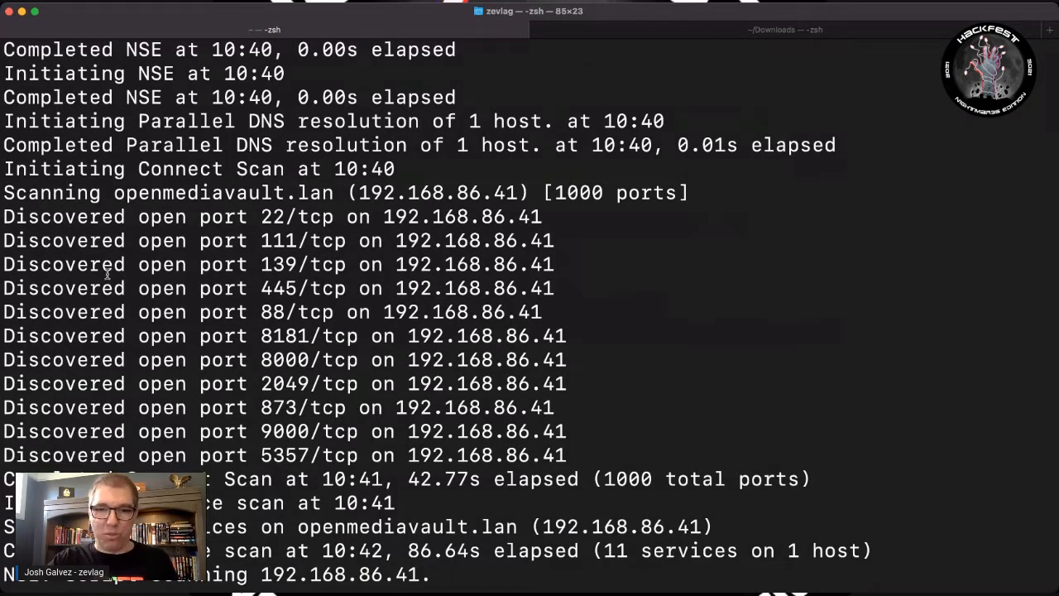
Scroll to the Nmap scan report, highlight 'Debian' in the SSH version, and review ports through CherryPy.
scroll(down, 3)
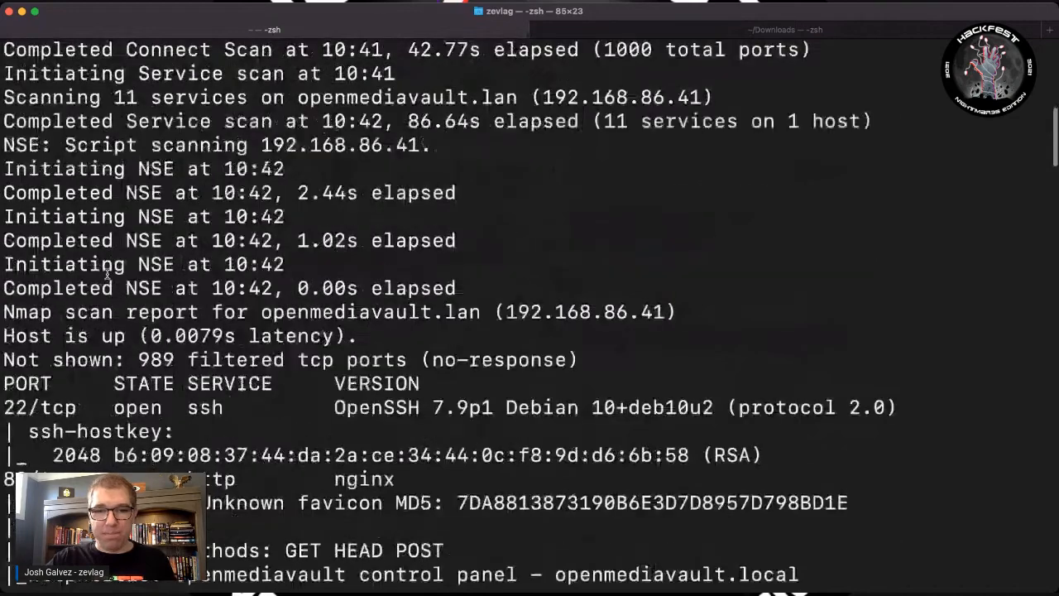
scroll(down, 3)
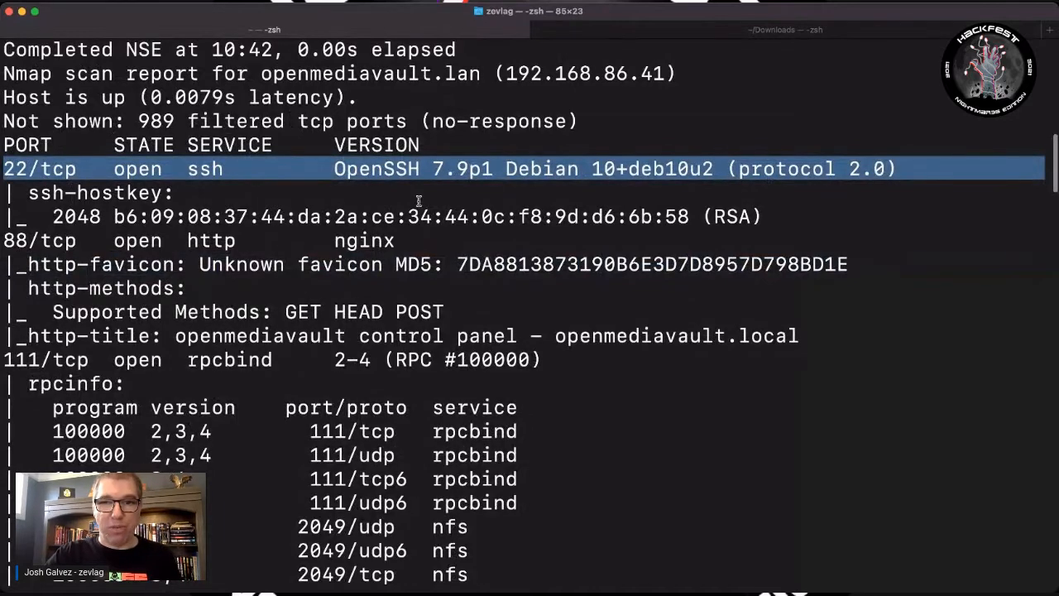
double_click(542, 169)
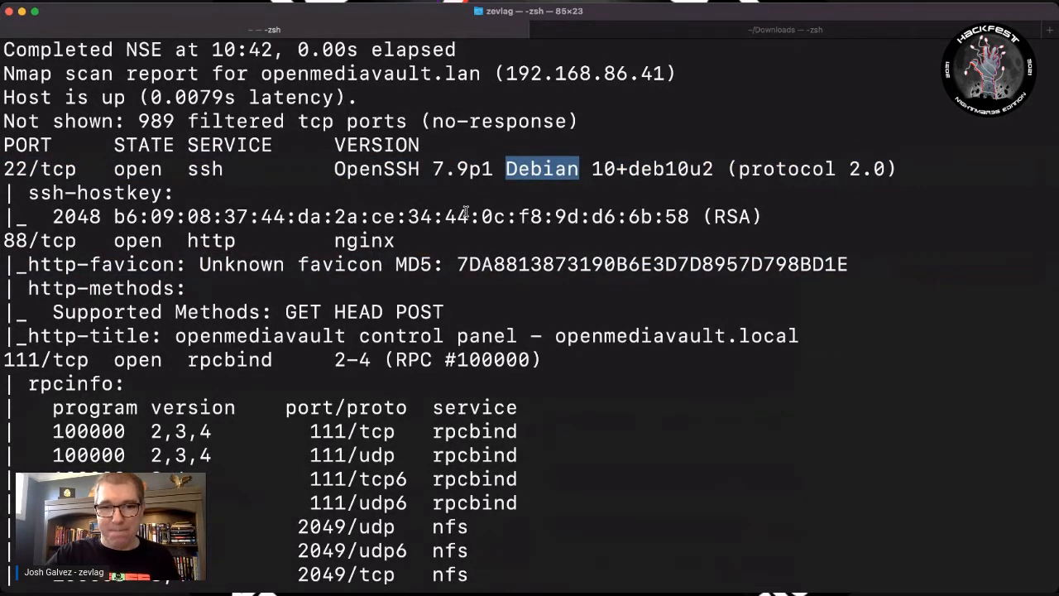
scroll(down, 3)
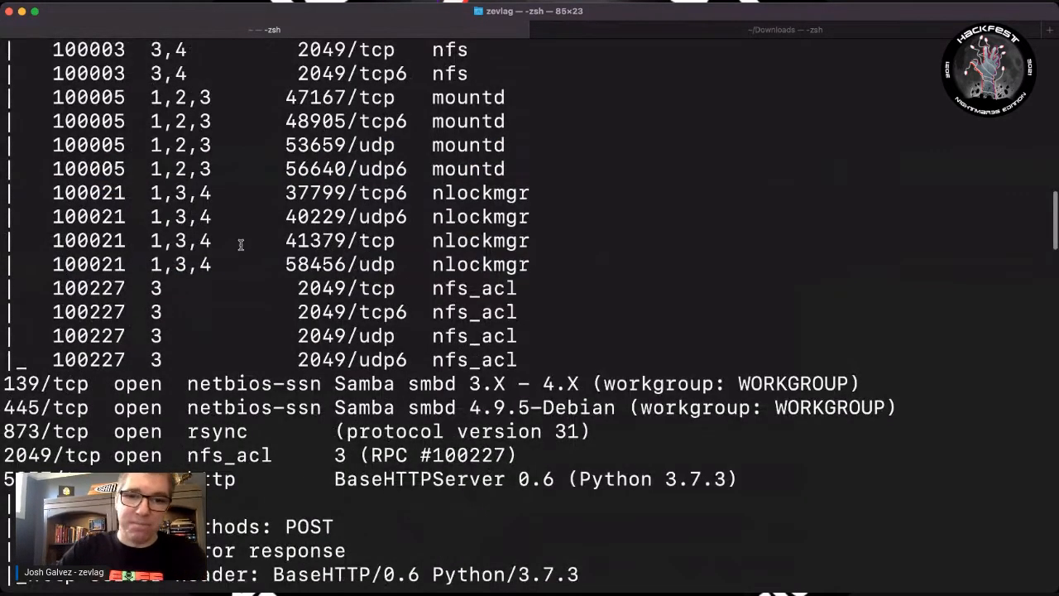
scroll(down, 3)
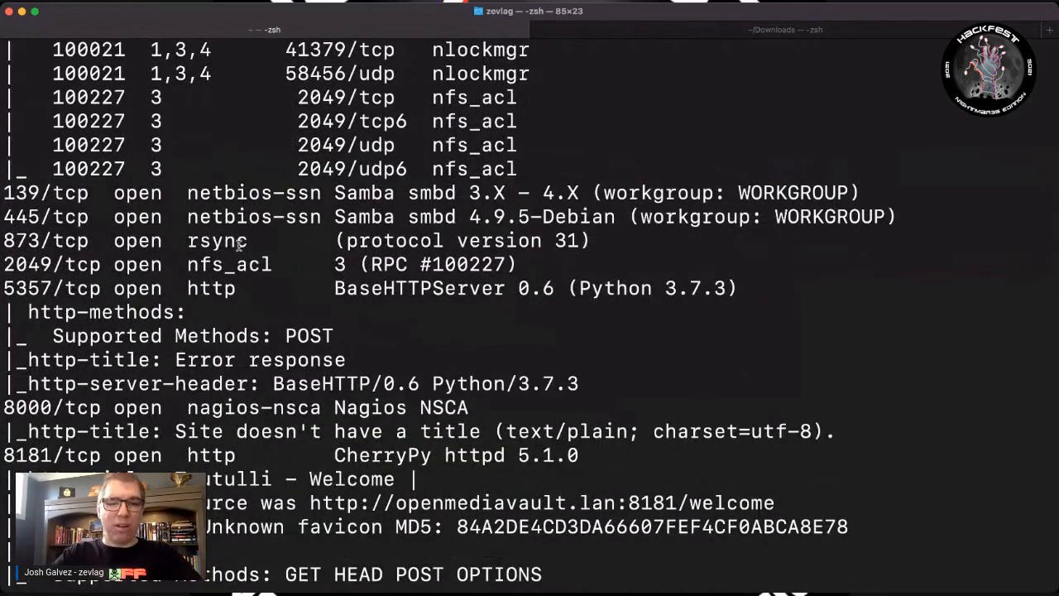